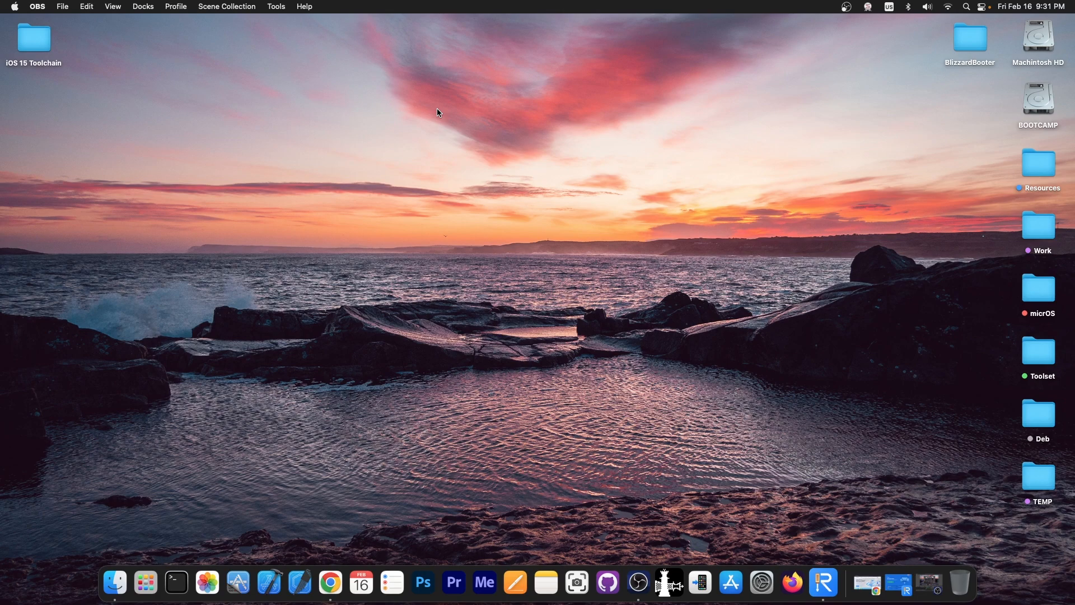
- Launch Tenorshare ReiBoot from its Dock icon
click(824, 582)
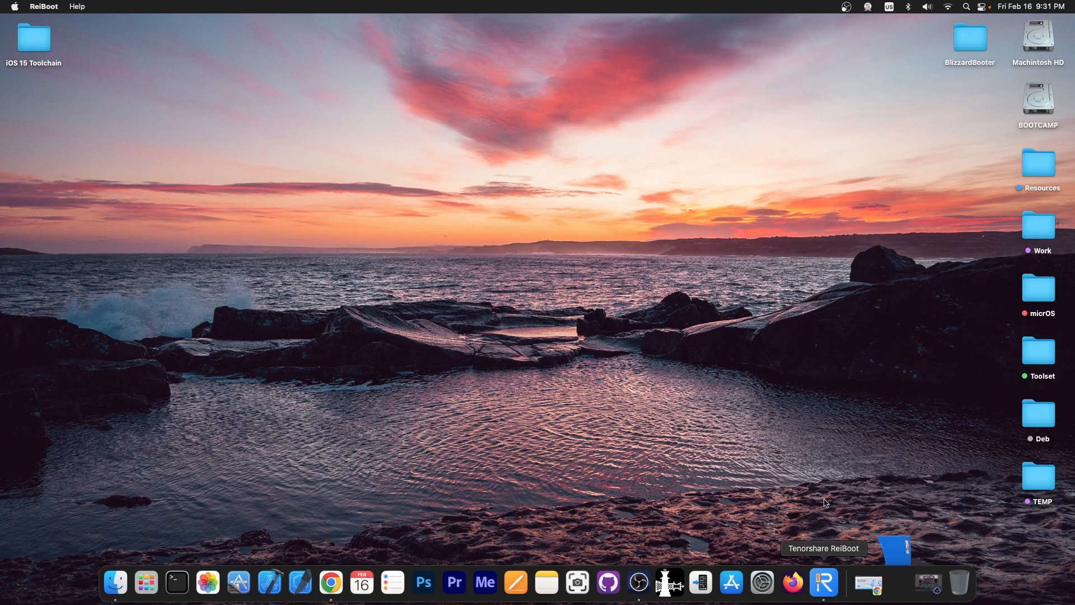
- Bring up ReiBoot's iOS System Repair home screen and scroll the page
click(824, 583)
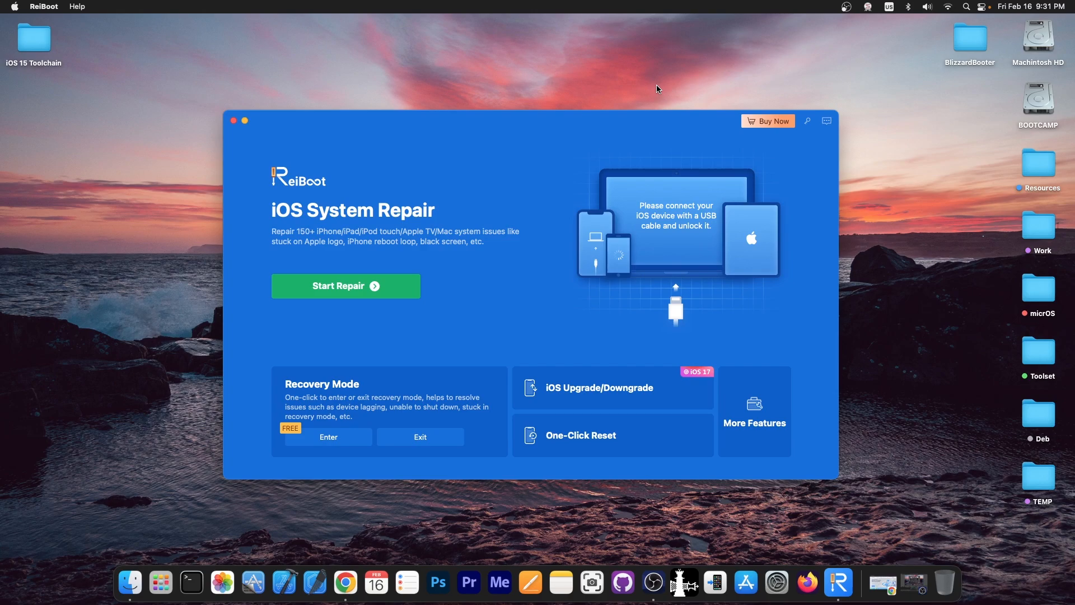
mouse_move(609, 426)
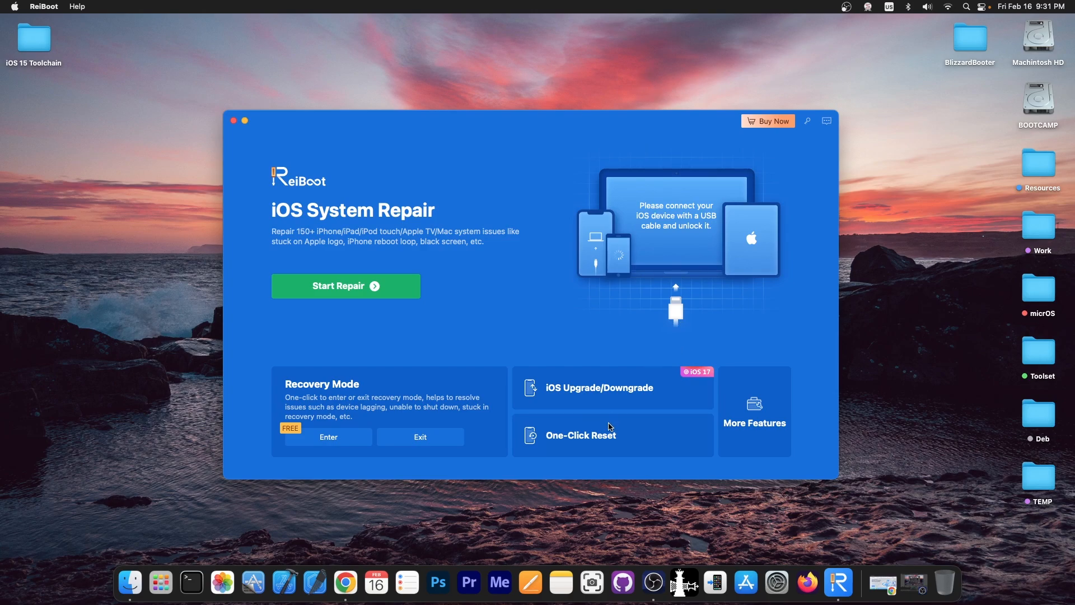
mouse_move(339, 189)
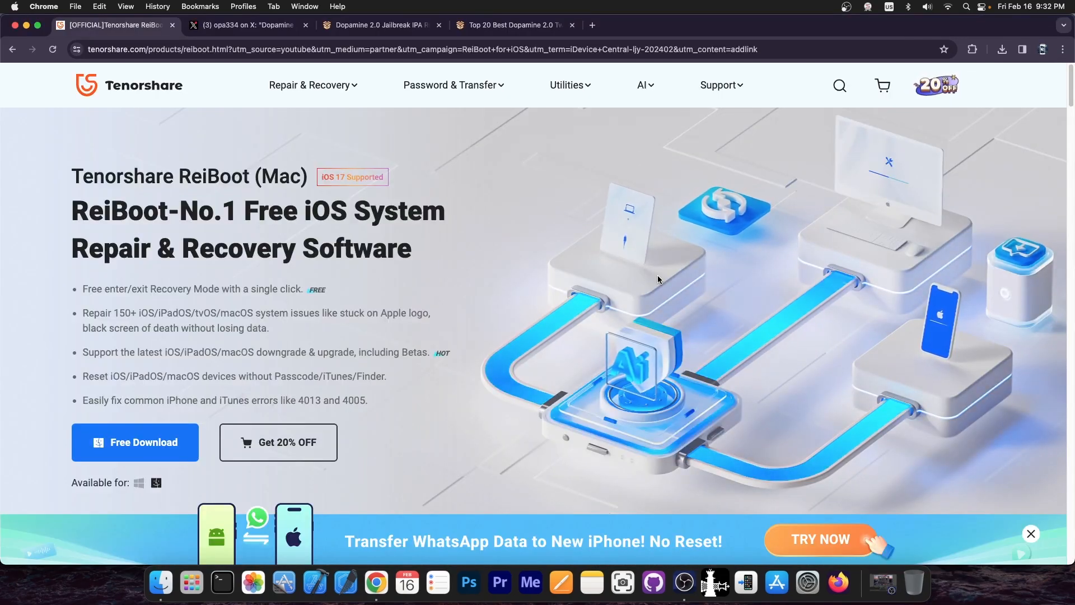
scroll(down, 3)
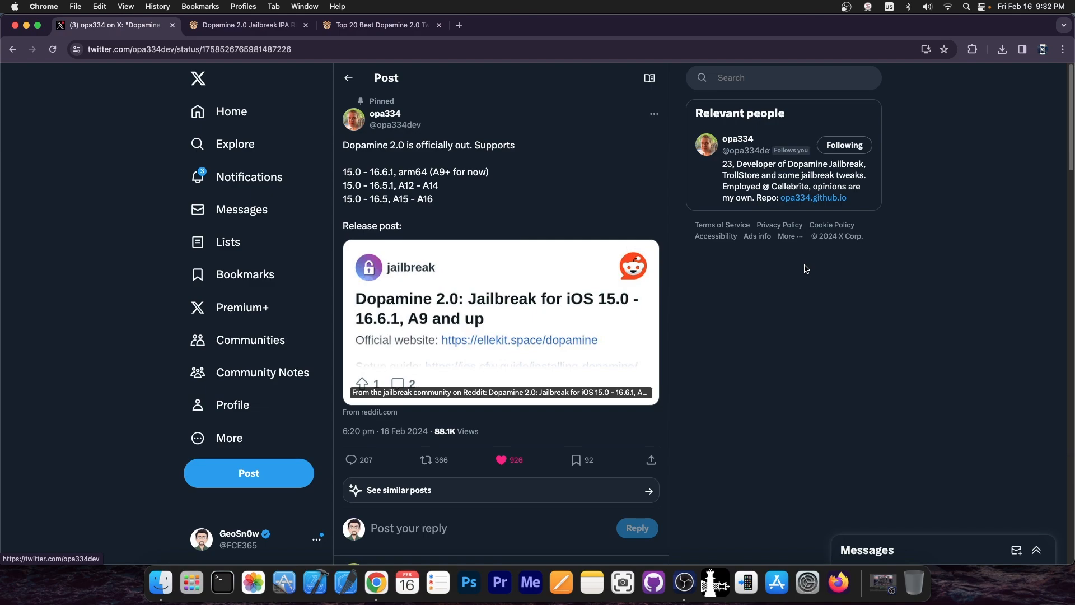
mouse_move(469, 180)
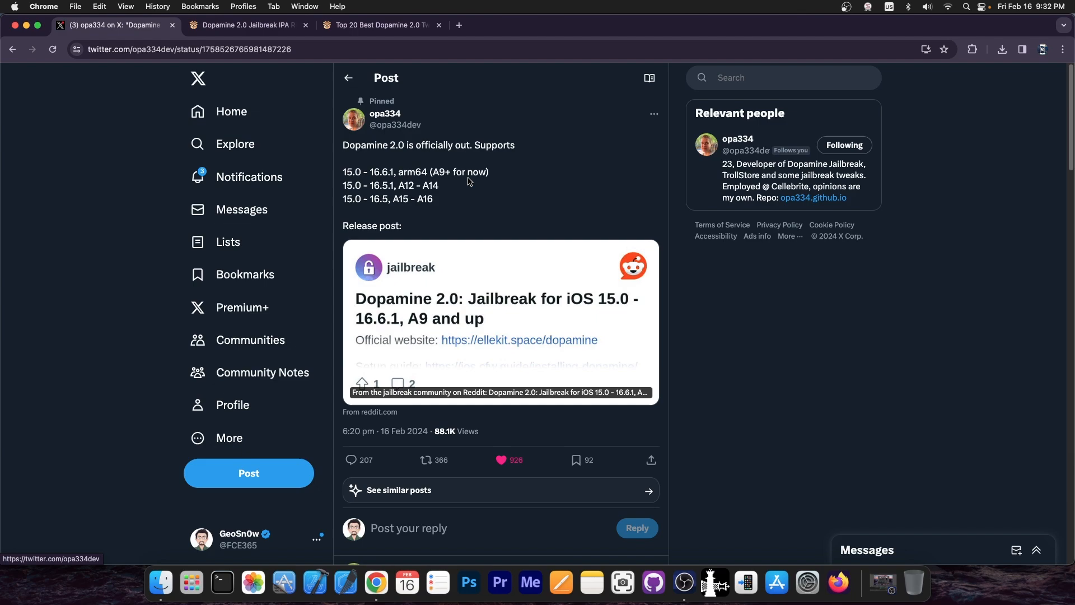
- Switch to the 'Dopamine 2.0 Jailbreak IPA' article tab after viewing the pinned X post
click(247, 25)
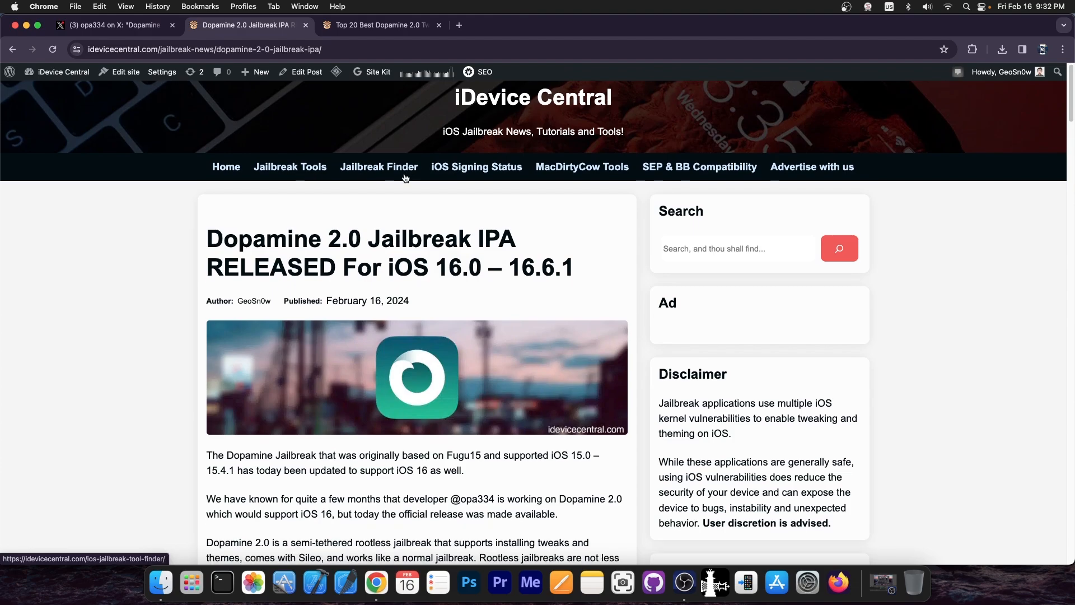
- Scroll the article down to the A15–A16 and A12–A14 supported device lists
scroll(down, 3)
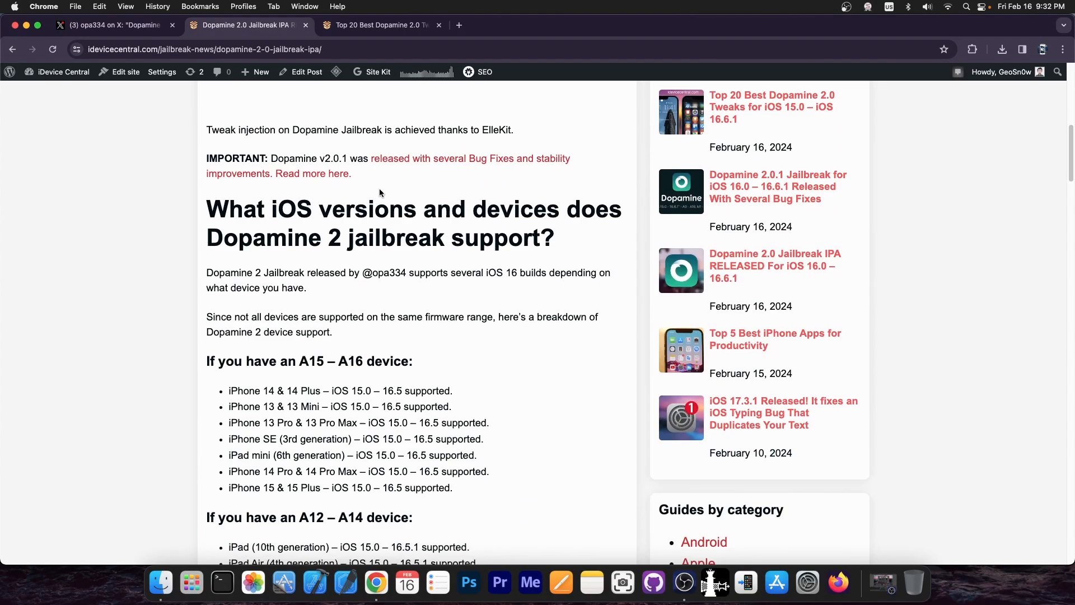
scroll(down, 3)
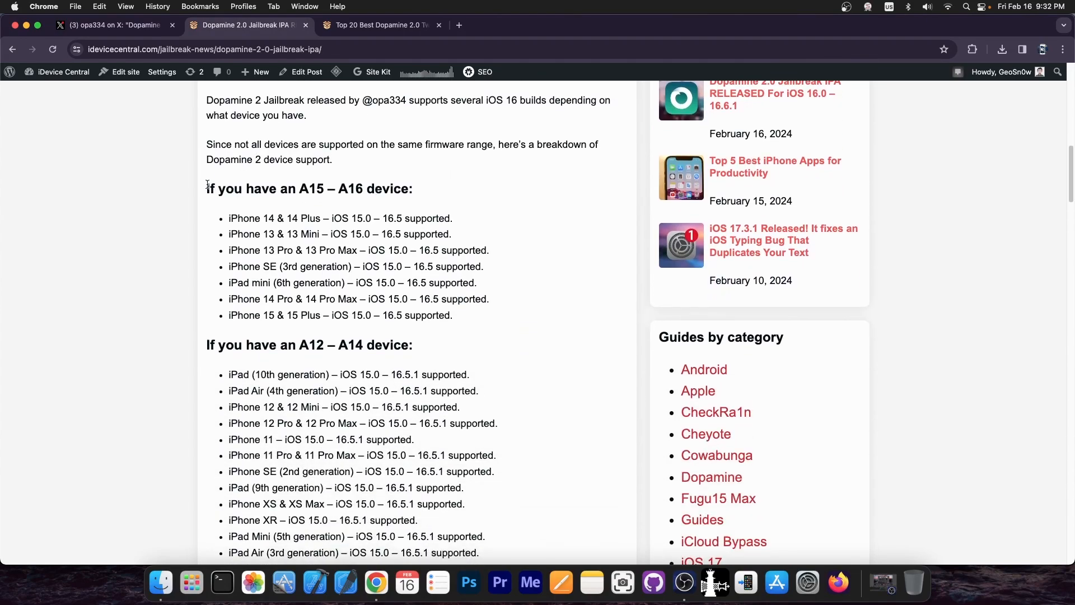
mouse_move(480, 391)
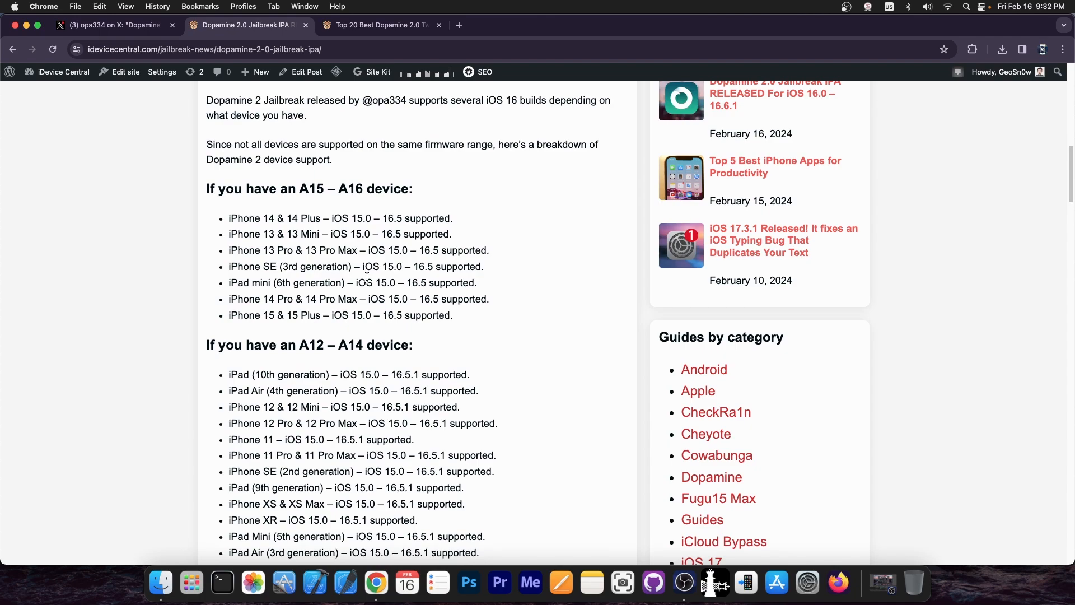
mouse_move(351, 267)
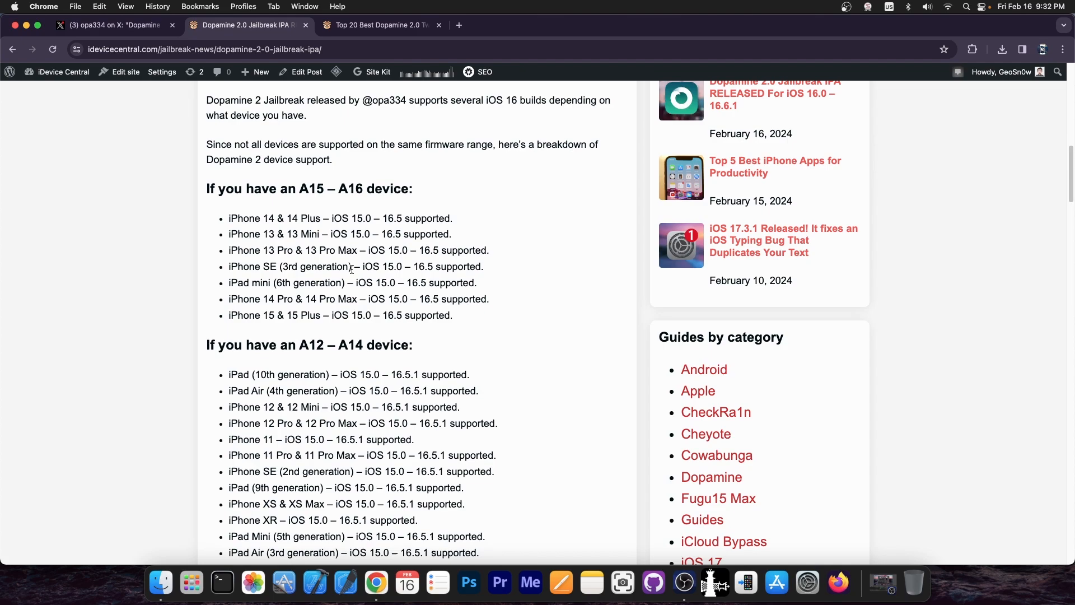
mouse_move(354, 320)
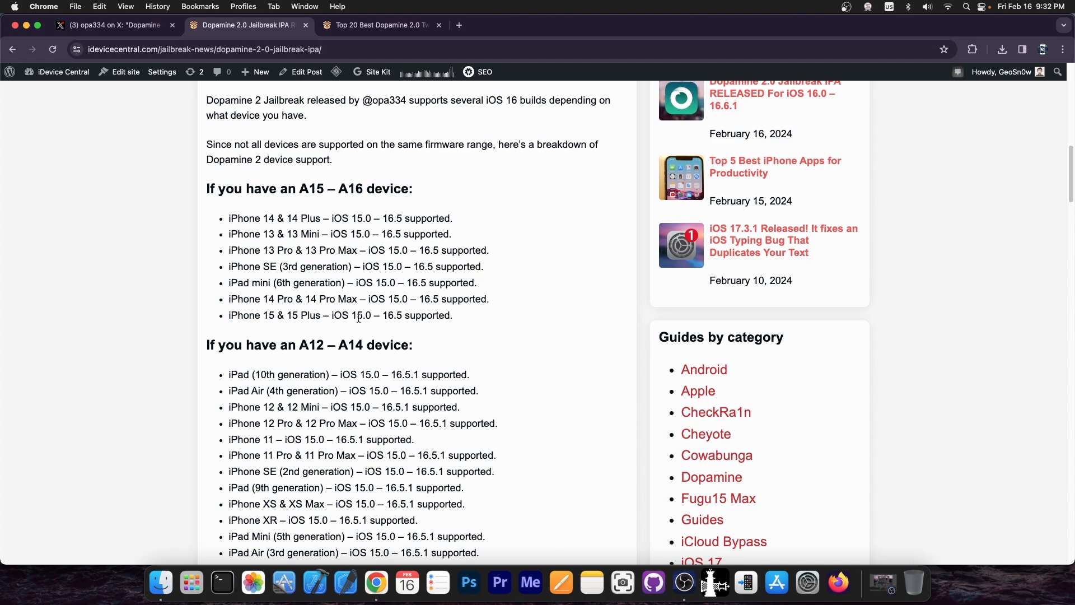
scroll(down, 3)
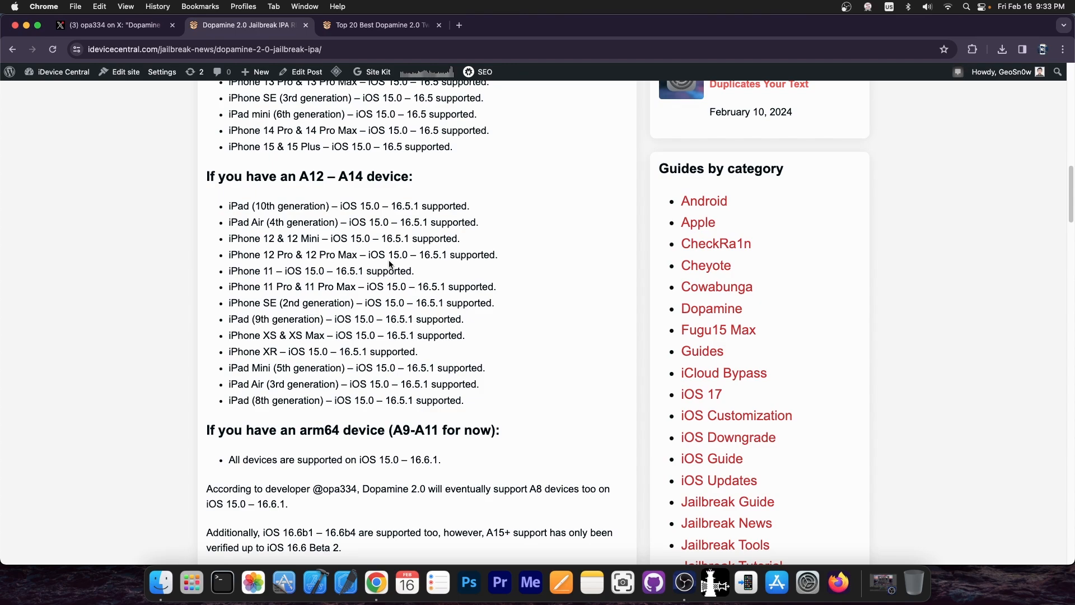
mouse_move(365, 304)
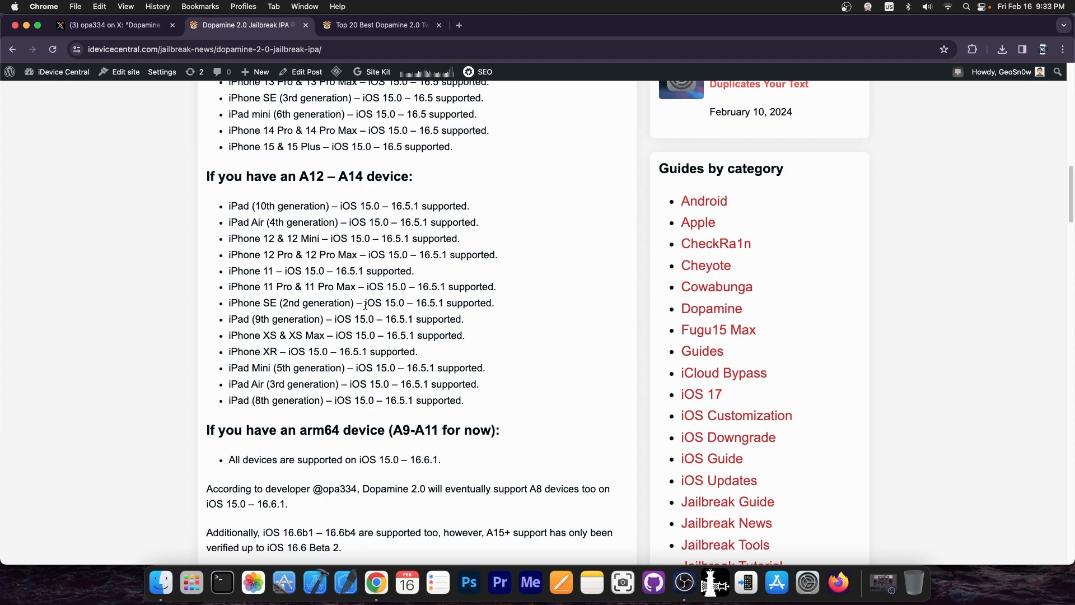
- Scroll down to the arm64 note and embedded post, then back up to the A15–A16 list
scroll(down, 3)
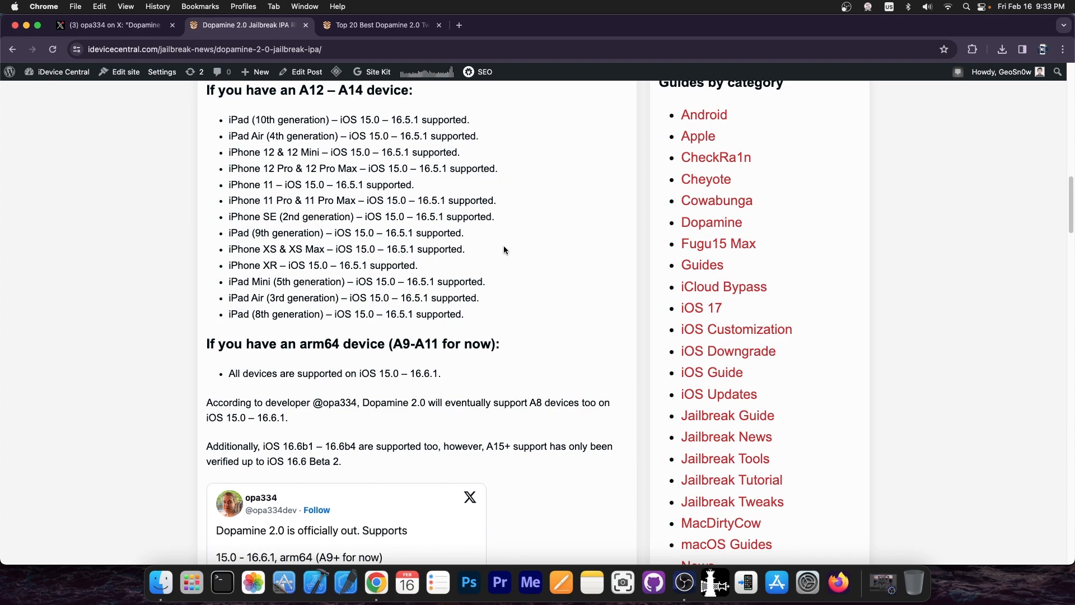
scroll(up, 3)
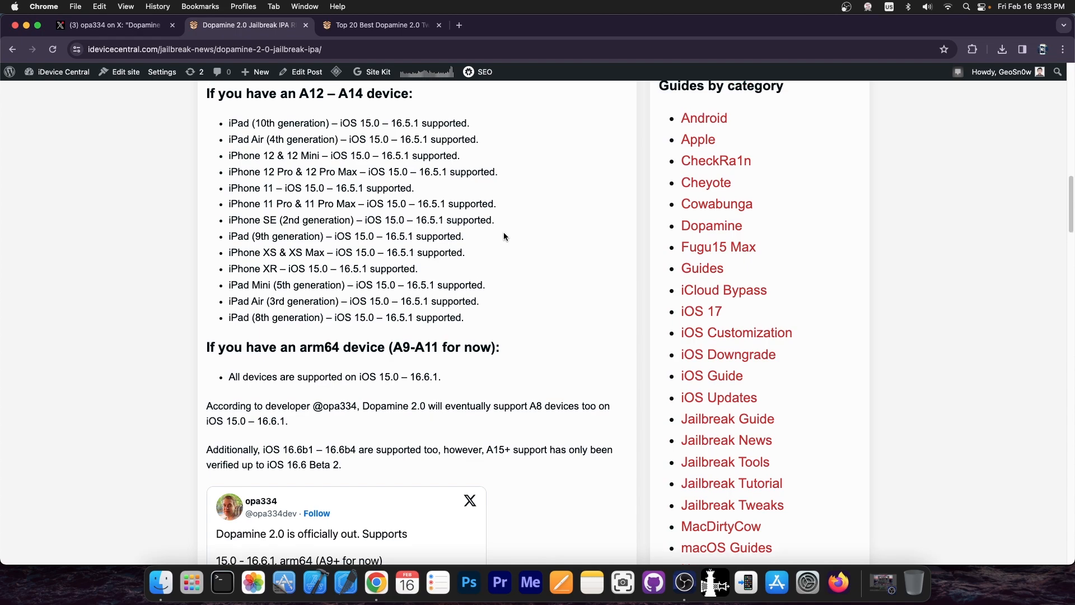
scroll(up, 3)
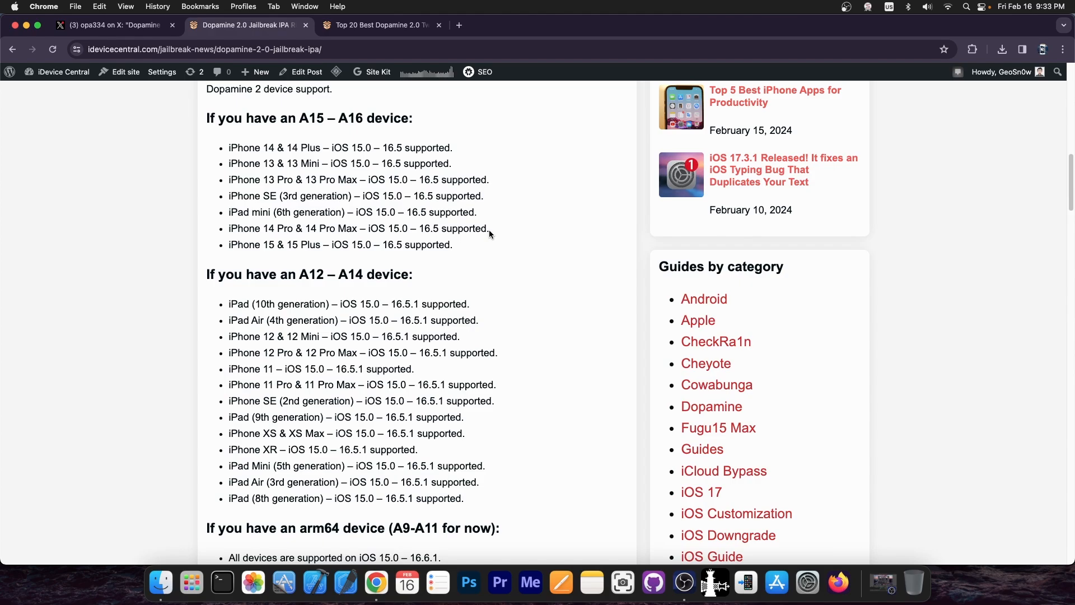
- Scroll past the stability, Dopamine 2.0.1 download and changelog sections, then open the Top 20 tweaks article
scroll(down, 3)
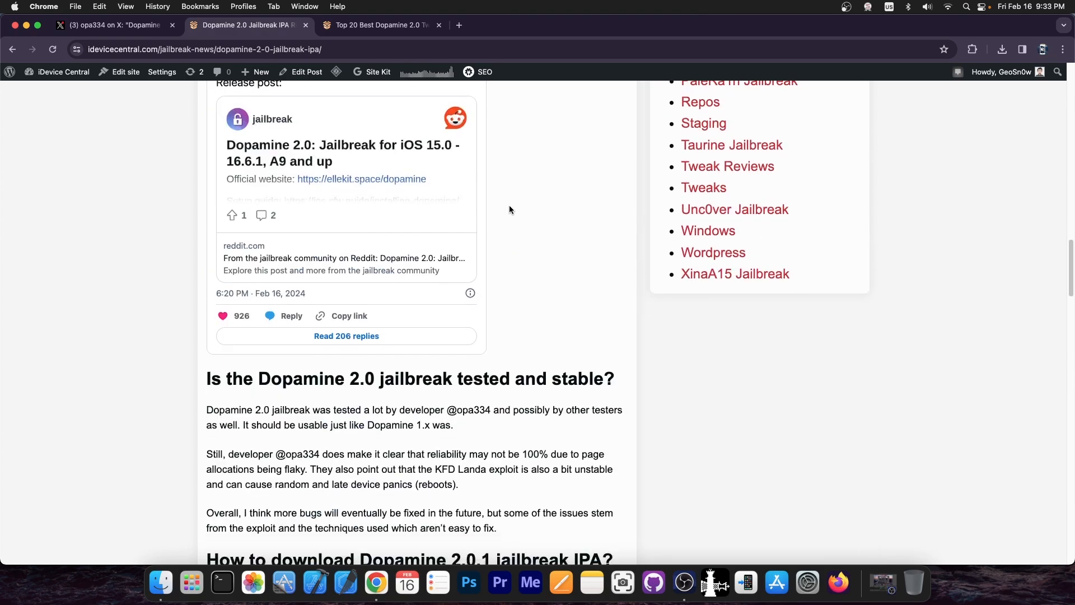
scroll(down, 3)
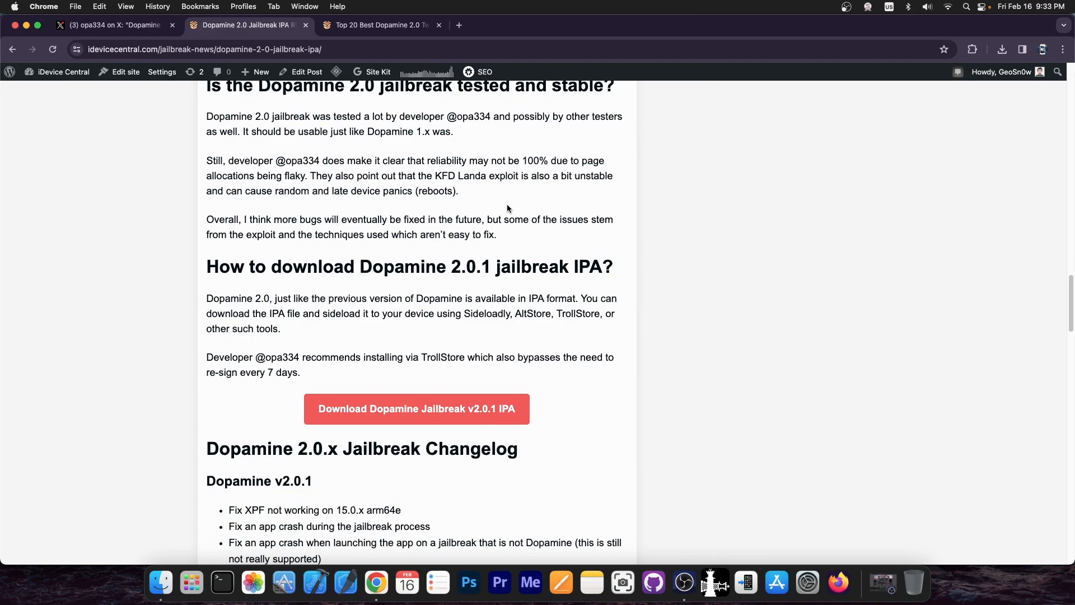
scroll(down, 3)
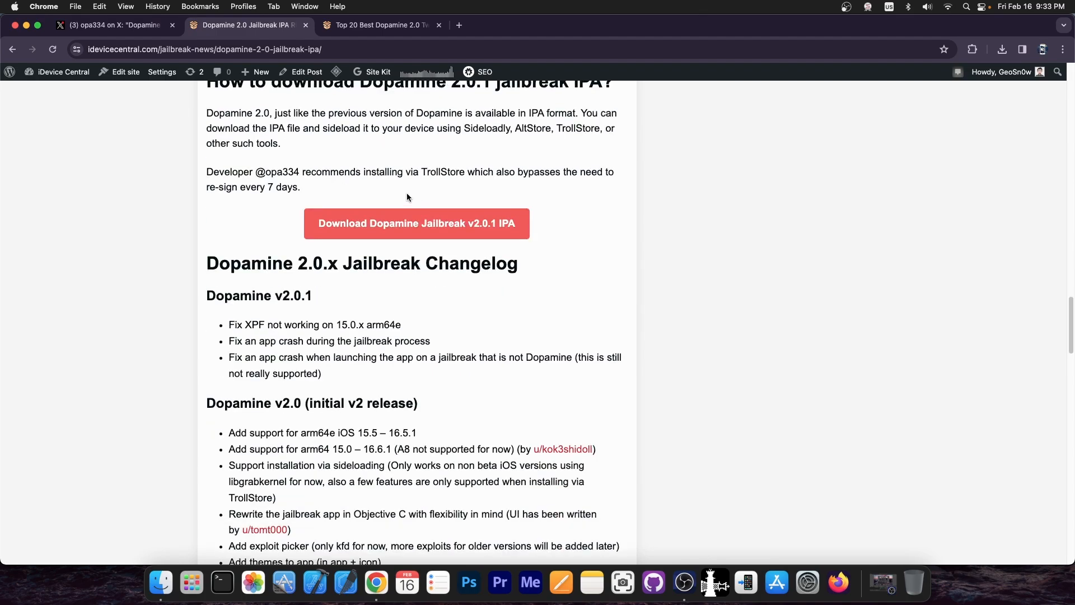
click(383, 25)
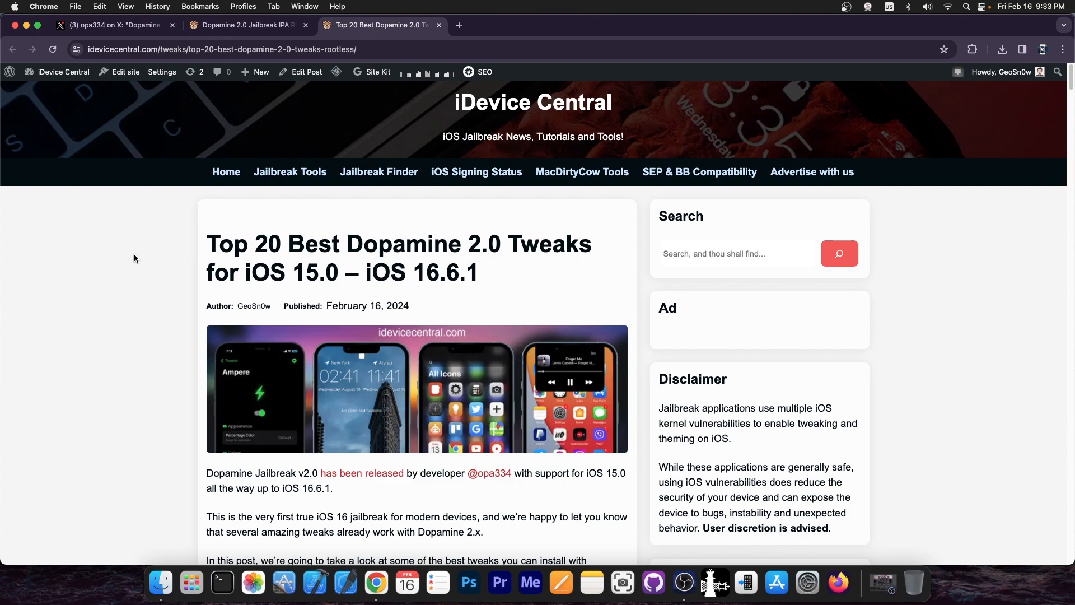
- Browse tweaks from Snowboard through Barmoji and Velvet 2, then return to the Dopamine 2.0 article
scroll(down, 3)
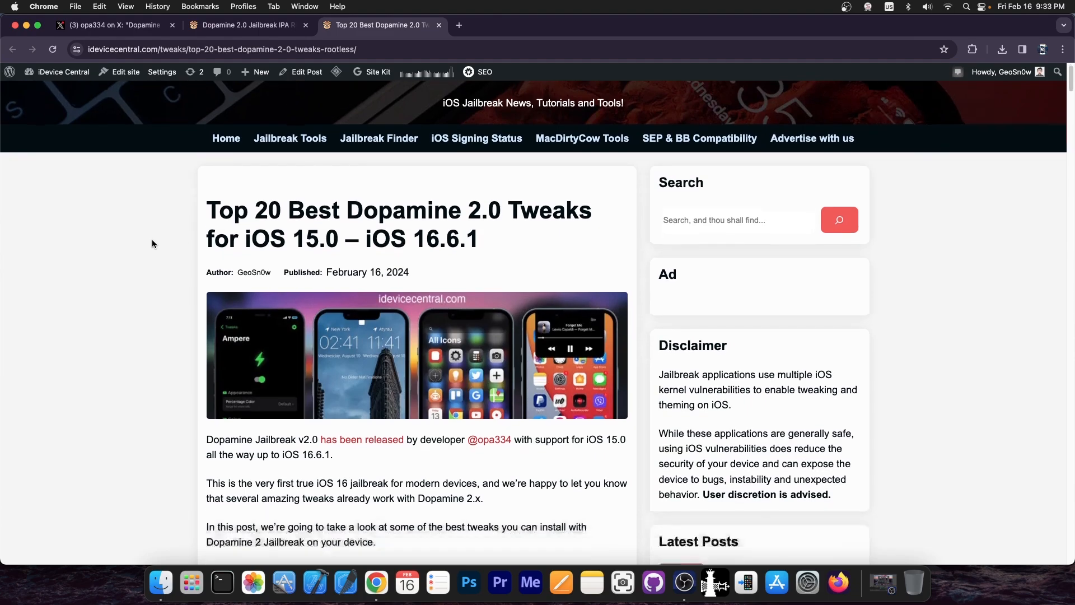
scroll(down, 3)
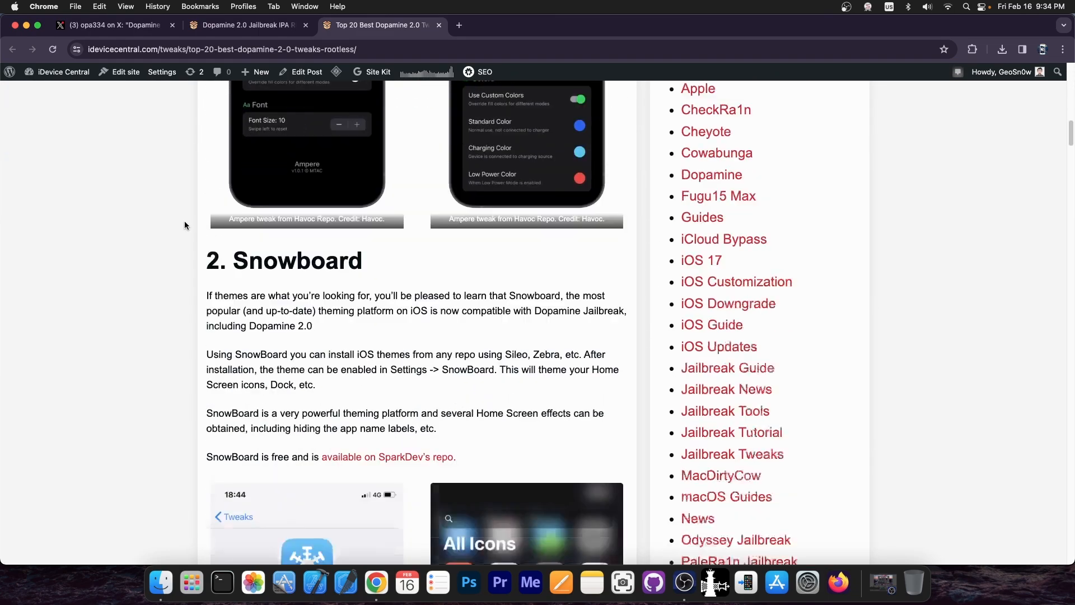
scroll(down, 3)
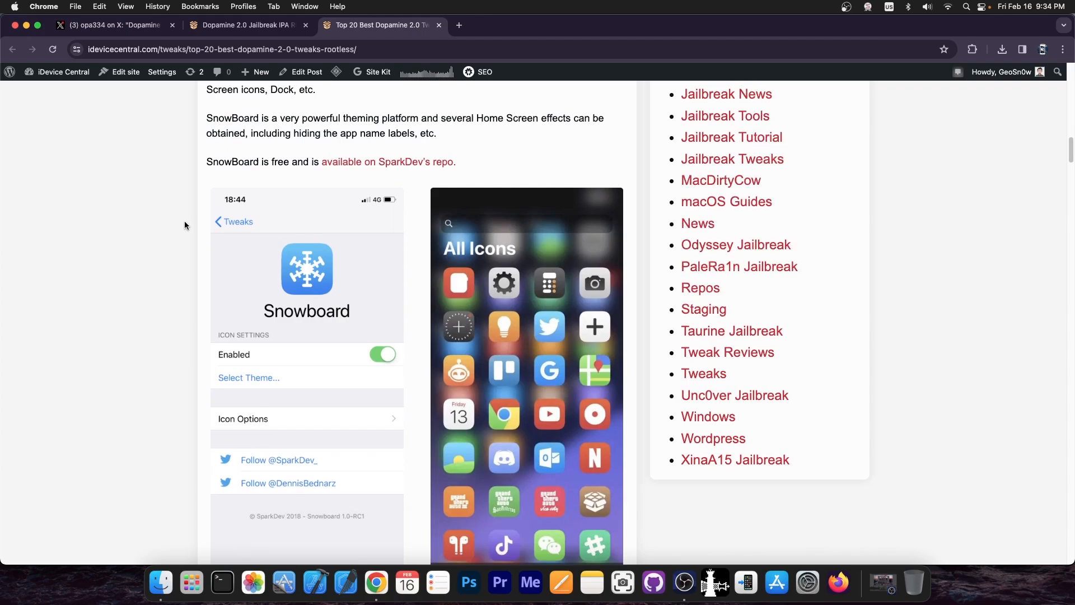
scroll(down, 3)
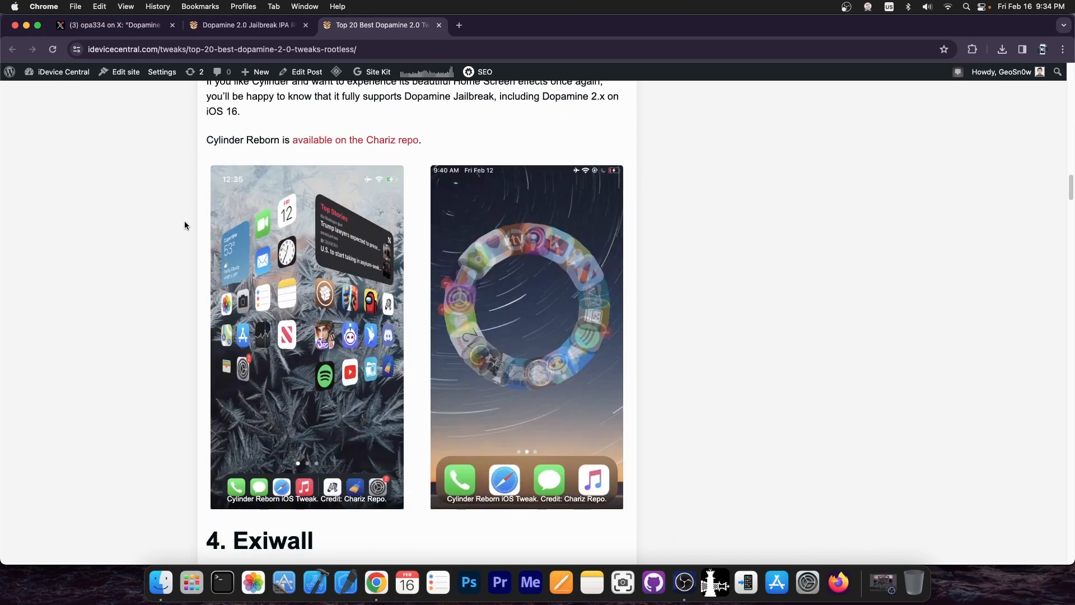
scroll(down, 3)
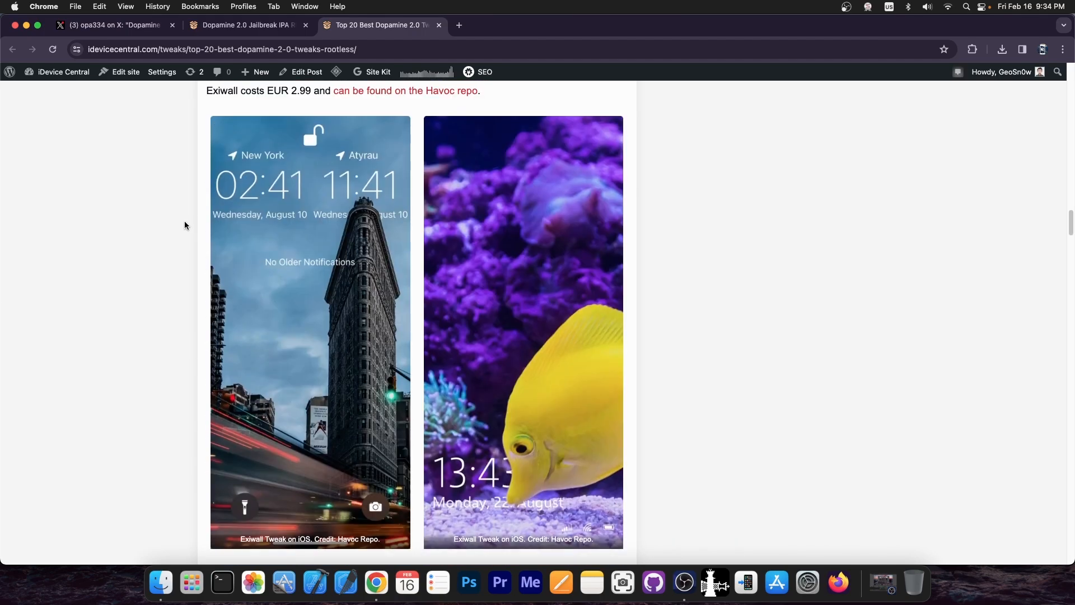
scroll(down, 3)
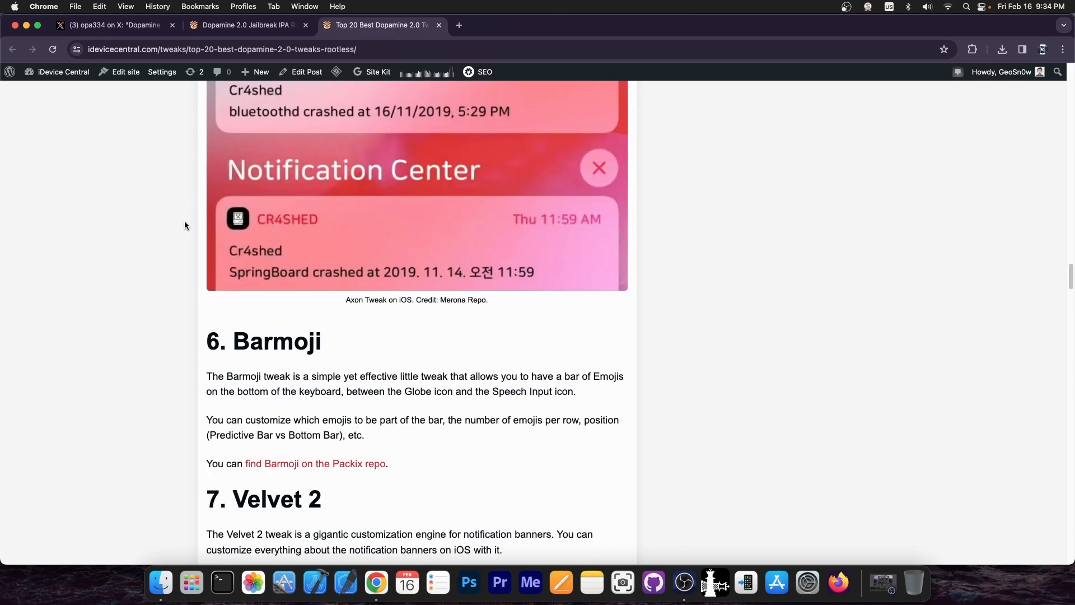
click(247, 25)
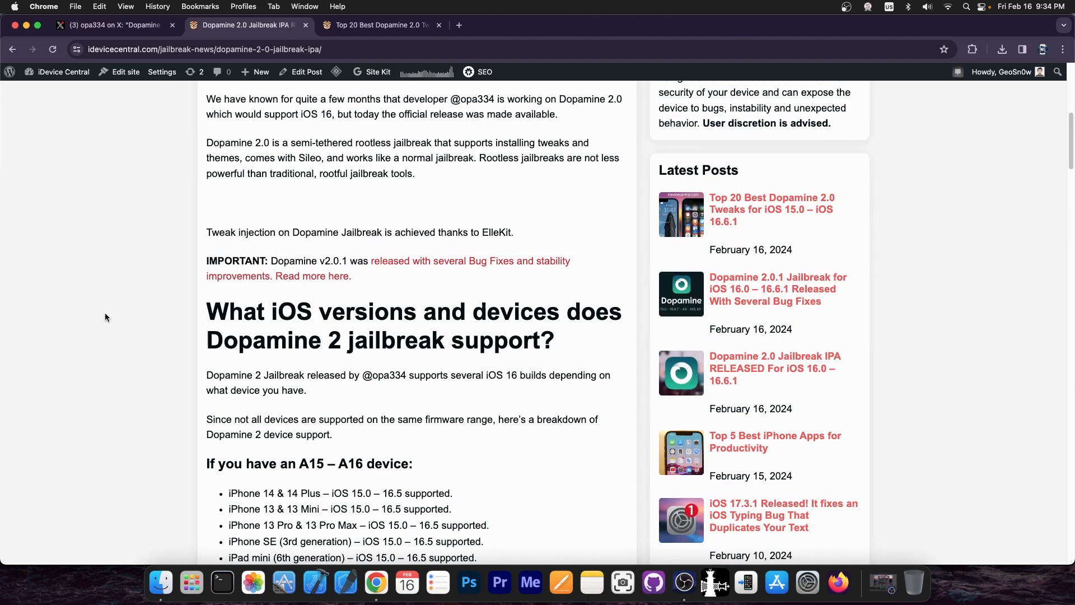
- Minimize Chrome to show the desktop and handle the subscribe prompt
click(112, 25)
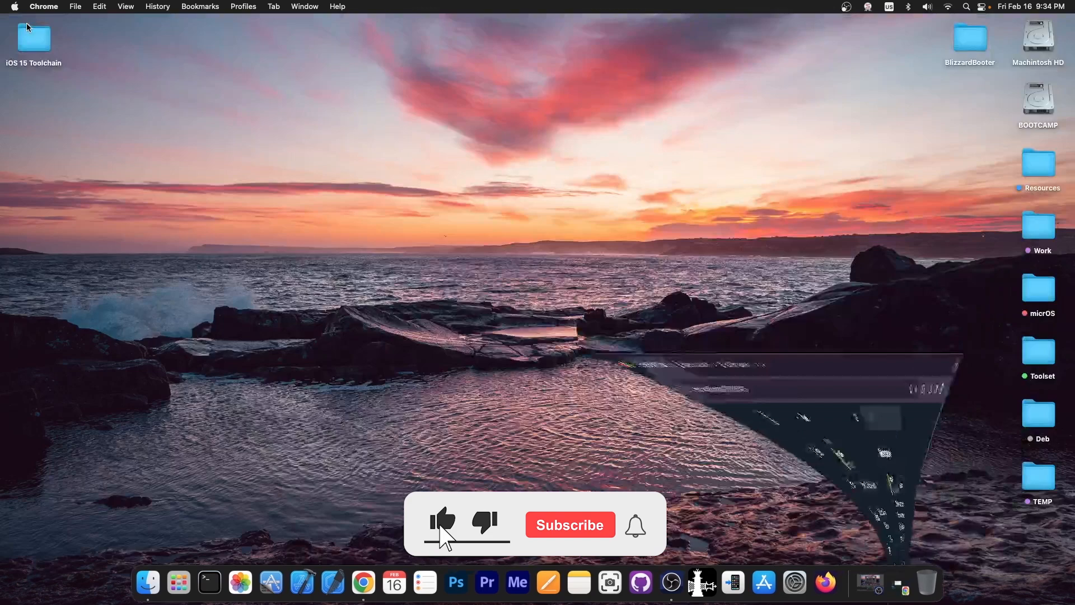
click(569, 524)
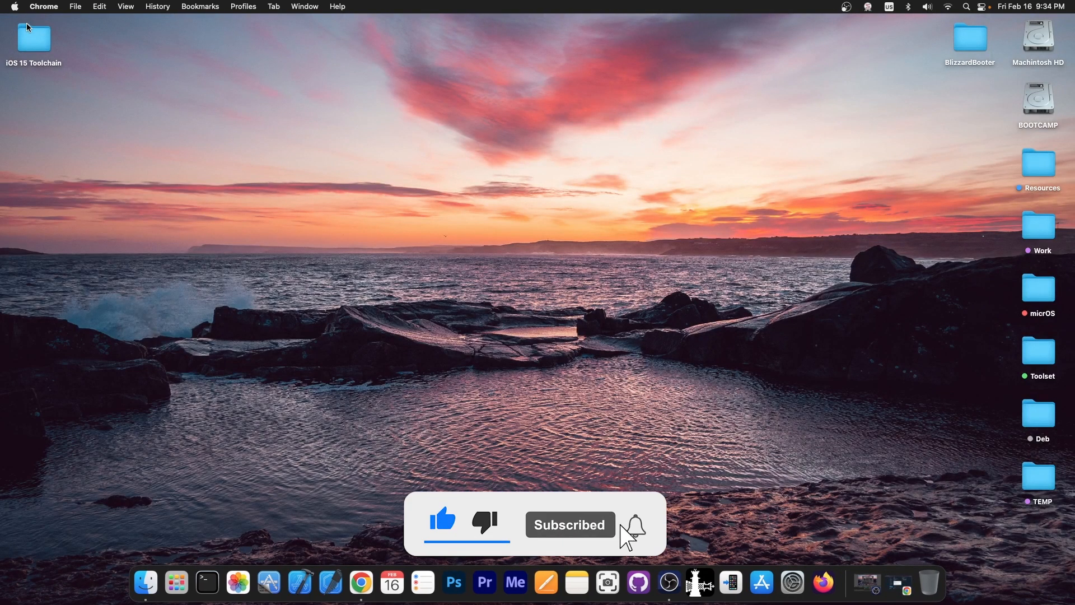
click(635, 525)
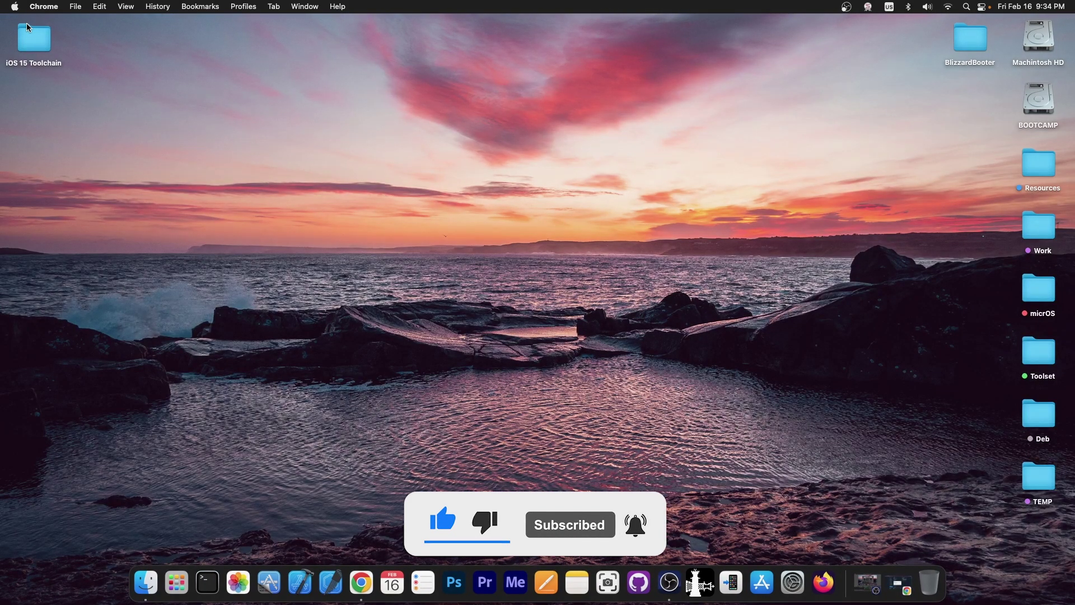